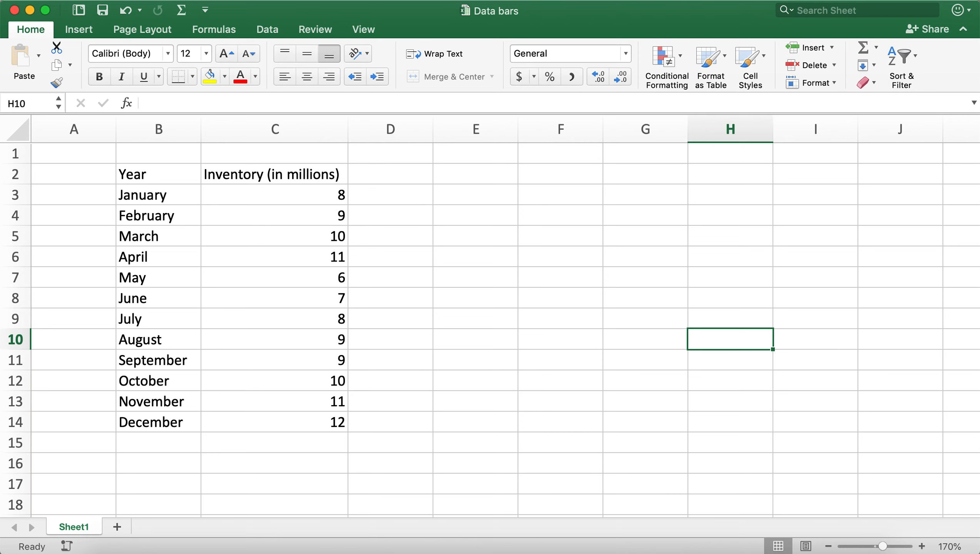
# - Apply orange solid-fill data bars to the B2:C14 inventory values via Conditional Formatting
pyautogui.click(666, 55)
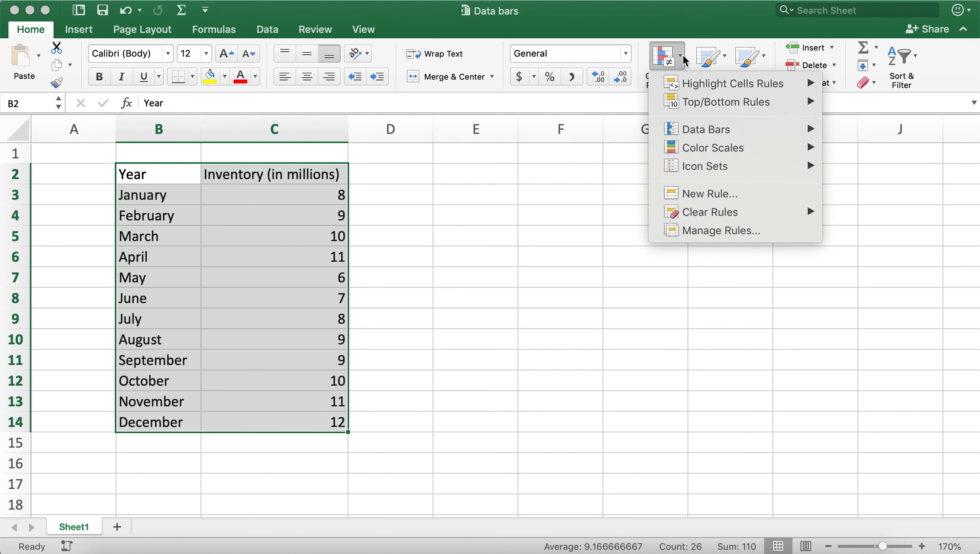
pyautogui.click(706, 129)
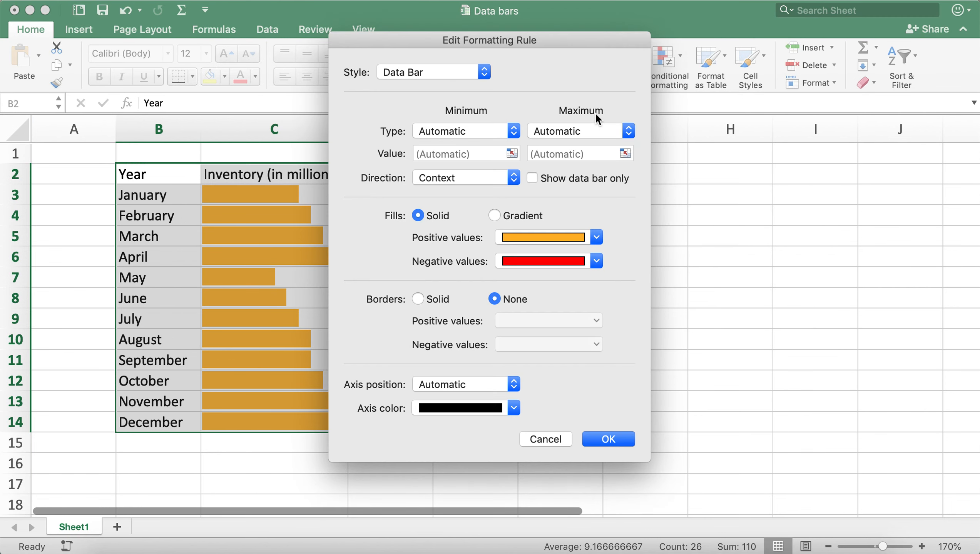
# - Close the Edit Formatting Rule dialog after reviewing fill, border and axis settings
pyautogui.click(608, 439)
pyautogui.write('-6')
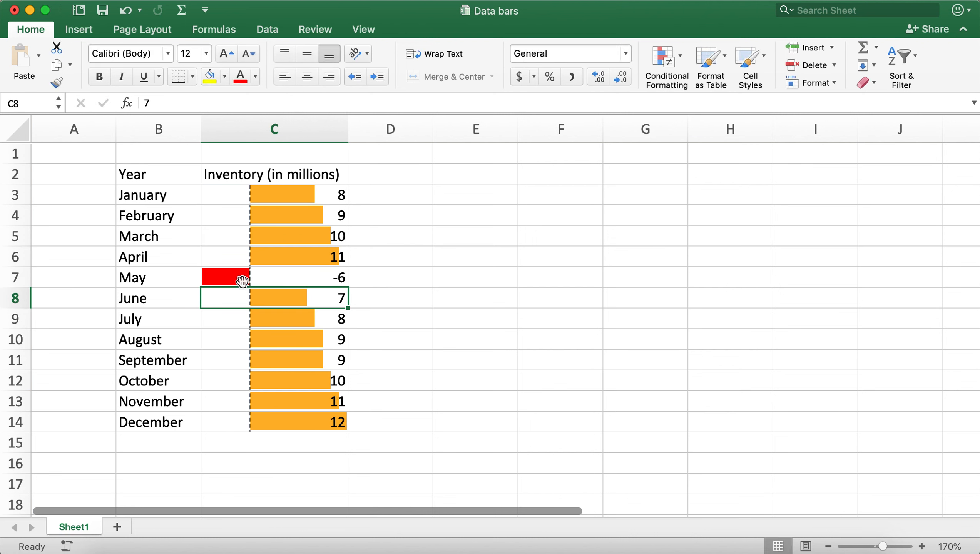
# - Enter -6 for May in C7 so its data bar turns red left of the axis
pyautogui.click(596, 261)
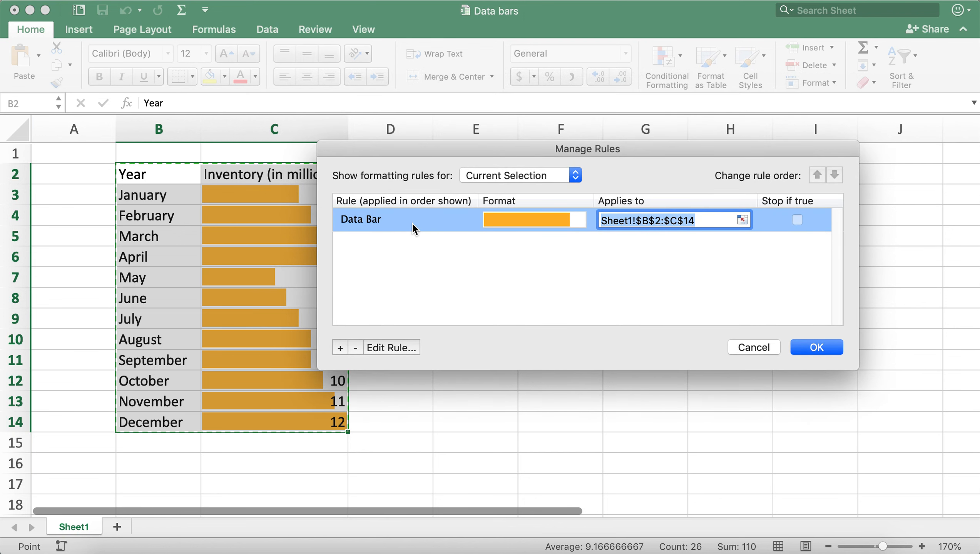
# - Confirm the Rules Manager showing the single Data Bar rule on B2:C14, keeping orange bars
pyautogui.click(816, 348)
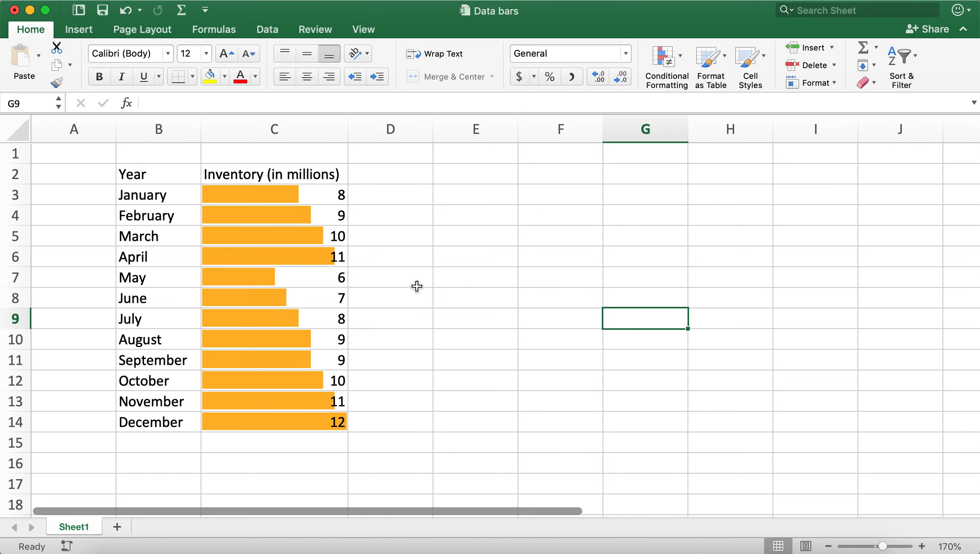